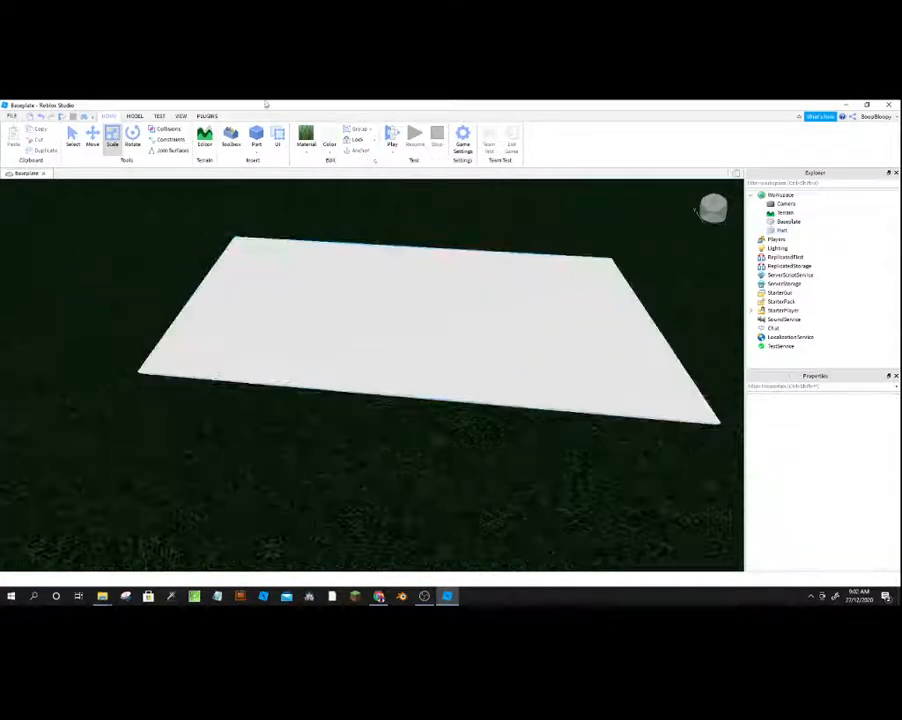
# Step: Search the Toolbox meshes for 'Round' to get rounded blocks for the boat
pyautogui.click(231, 137)
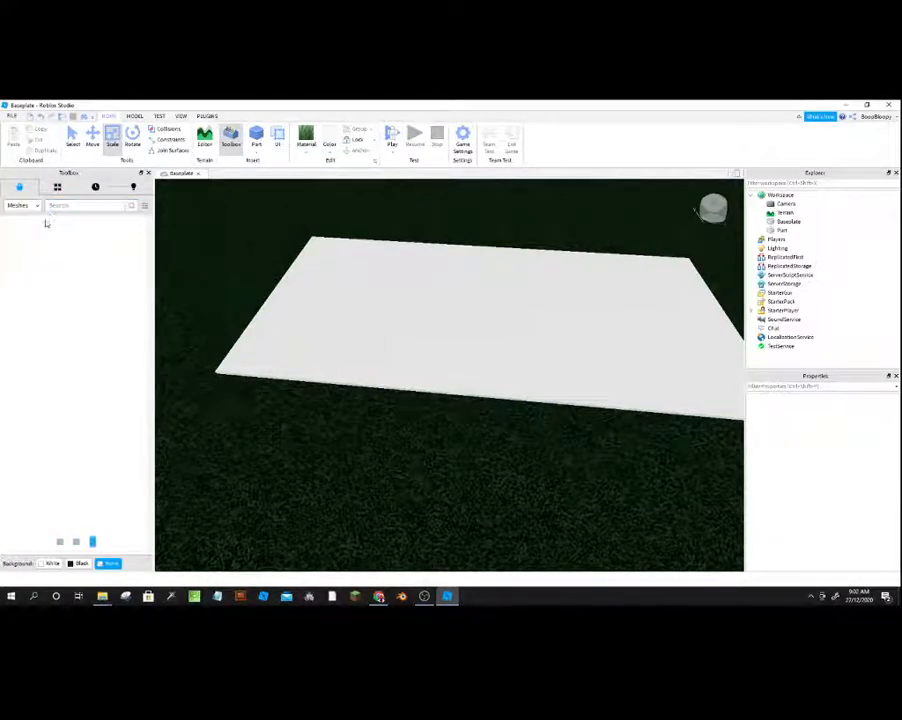
pyautogui.write('Round')
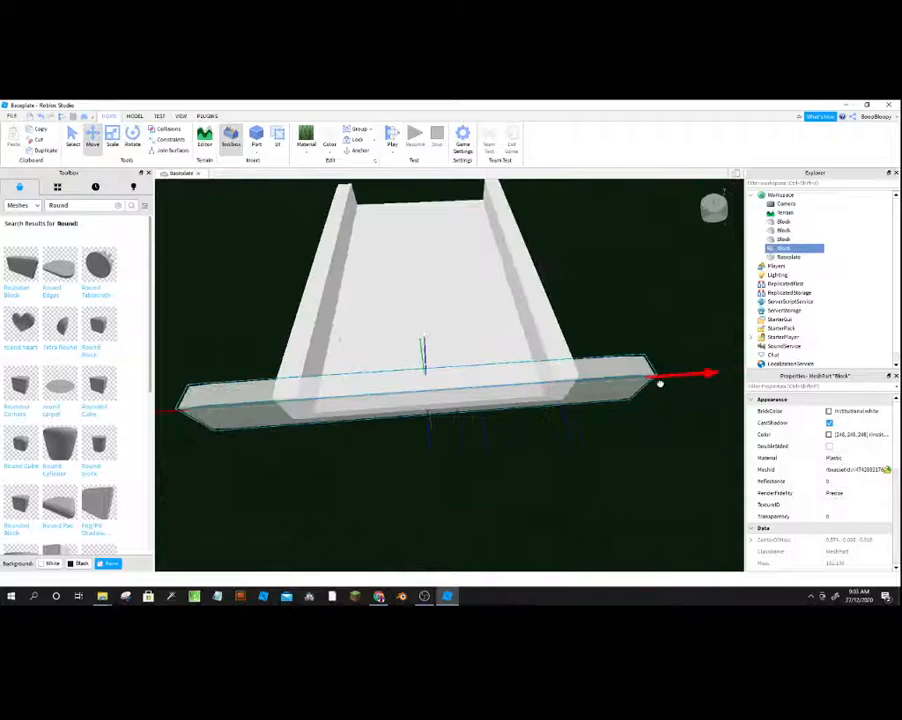
# Step: Move a rounded wall block into place at the boat's front
pyautogui.click(112, 137)
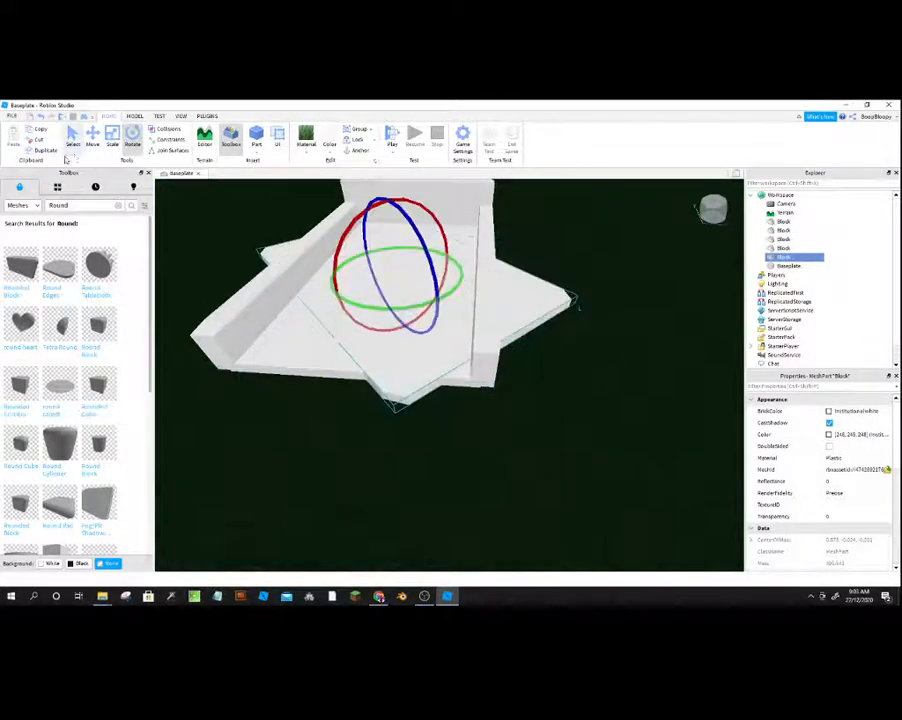
# Step: Angle two more rounded blocks inward along the bow to close the hull
pyautogui.click(92, 135)
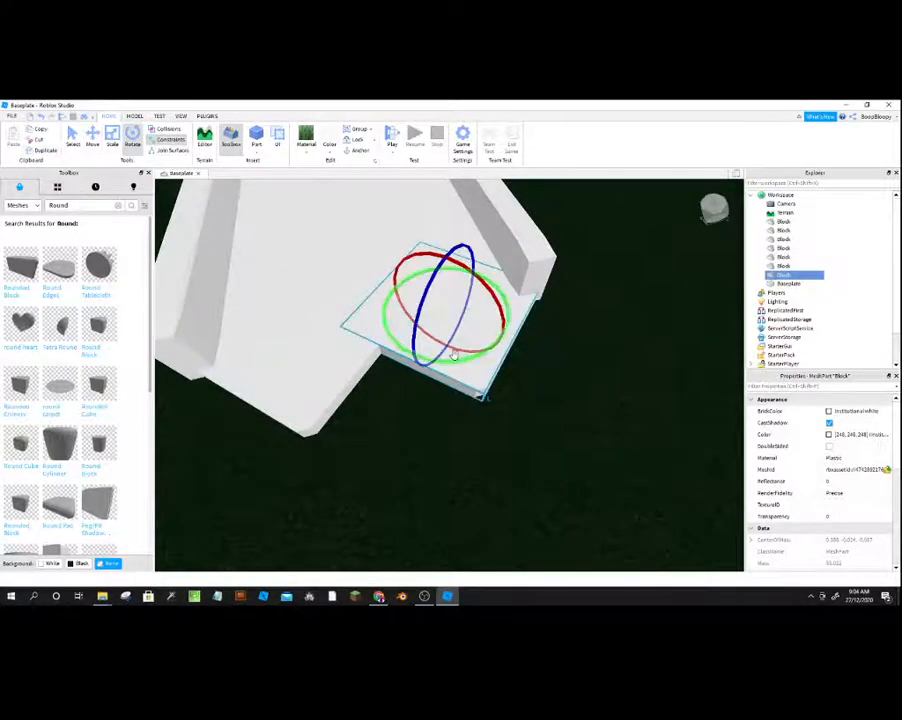
pyautogui.click(92, 135)
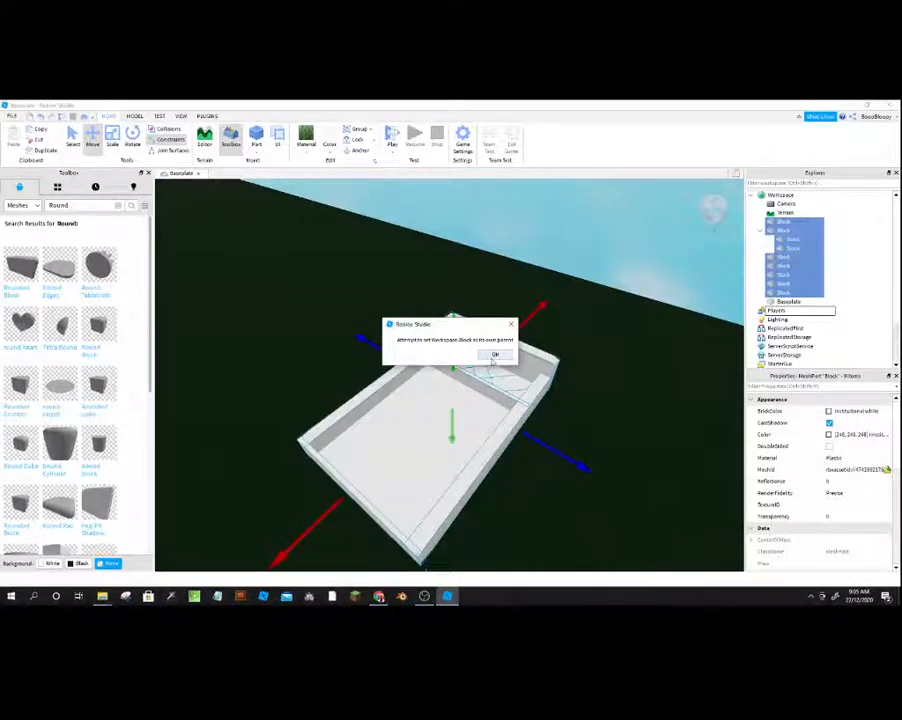
# Step: Dismiss the parenting warning so the boat blocks stay grouped as one Model
pyautogui.click(494, 355)
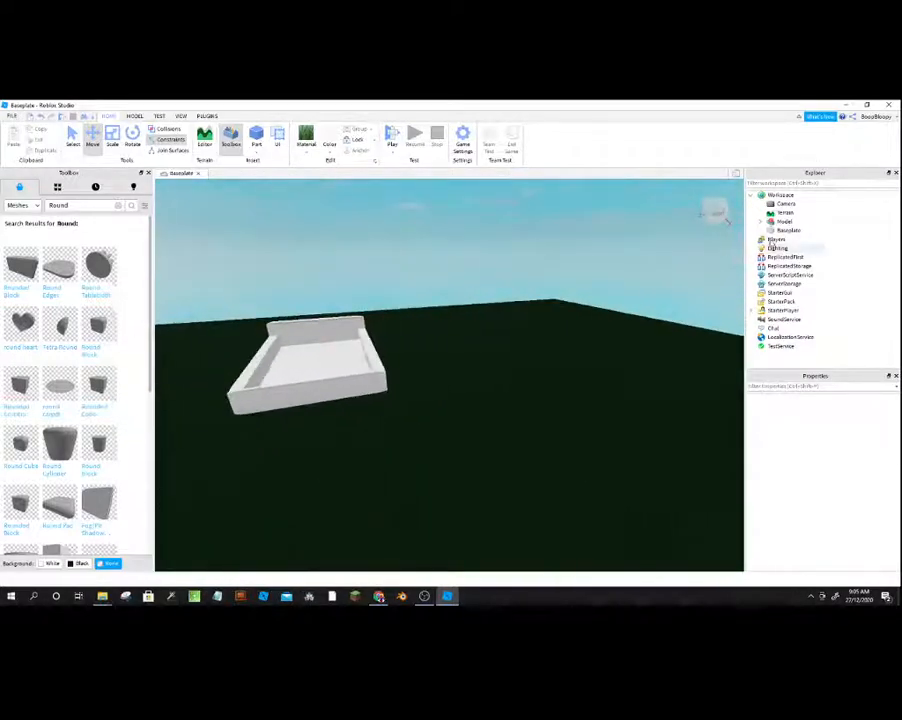
# Step: Restyle the Baseplate's colour, material and transparency in Properties to look like cyan water
pyautogui.click(305, 135)
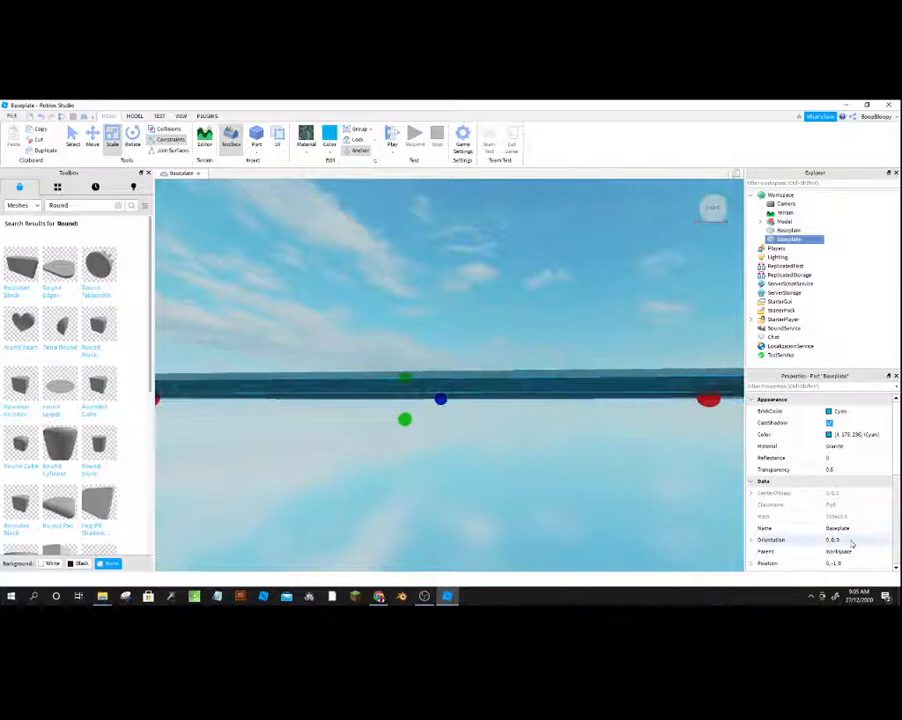
pyautogui.scroll(-3)
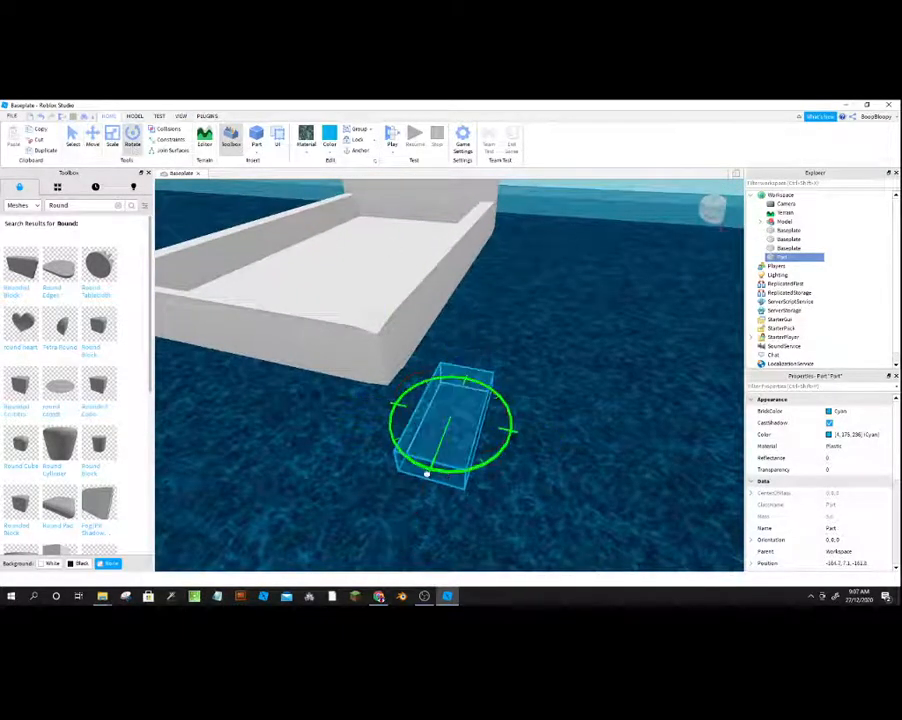
# Step: Rotate the new cyan part into position beside the boat
pyautogui.click(92, 135)
pyautogui.write('Face')
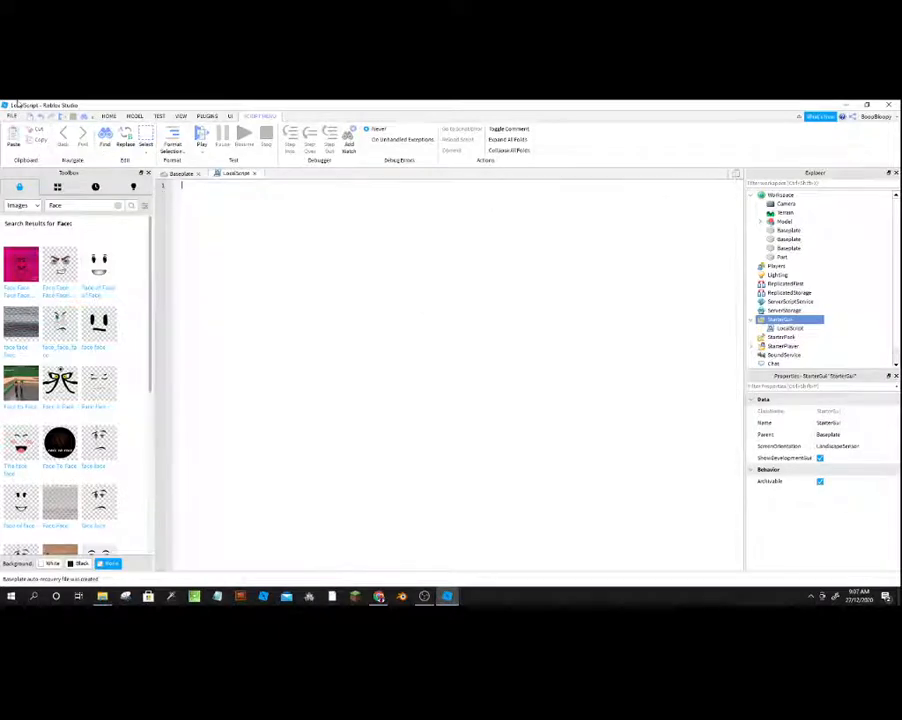
# Step: Start the LocalScript with wait() and get workspace.CurrentCamera
pyautogui.write('wait()')
pyautogui.write('local Camera = game.Workspace.Curr')
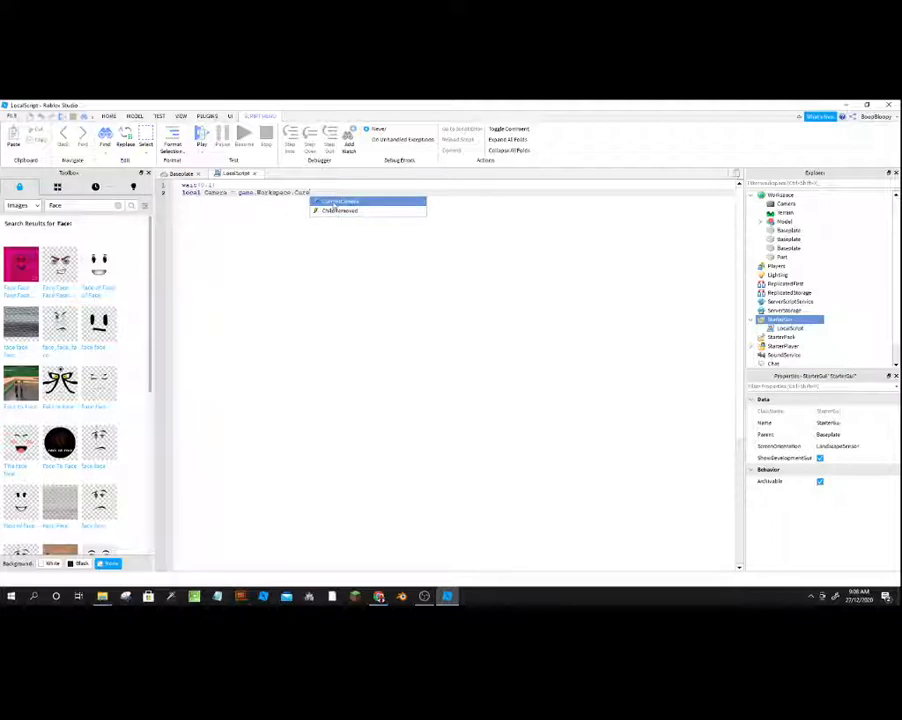
pyautogui.click(790, 257)
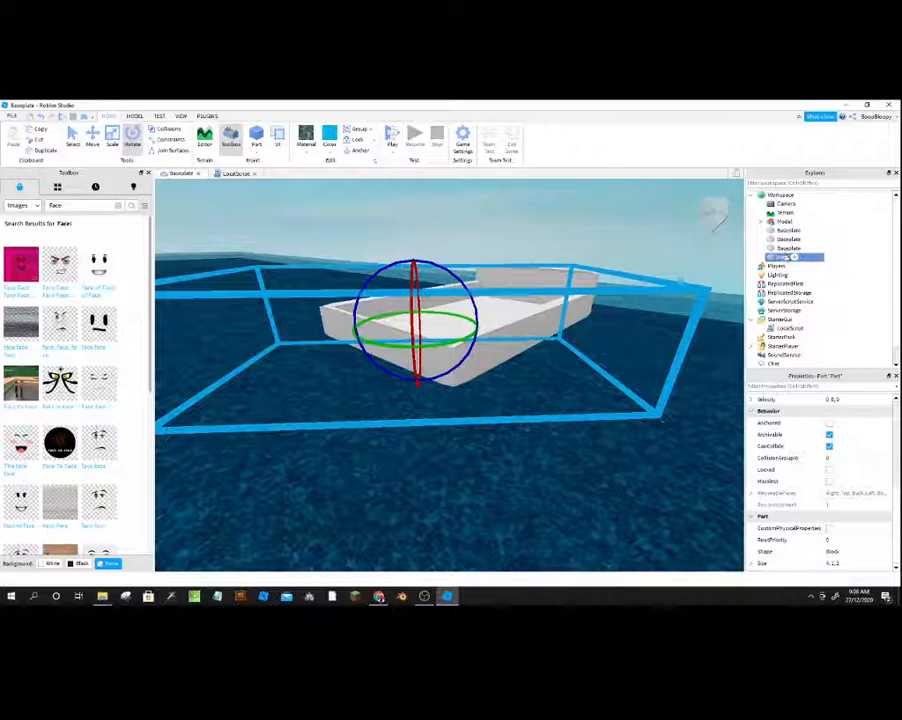
pyautogui.click(237, 173)
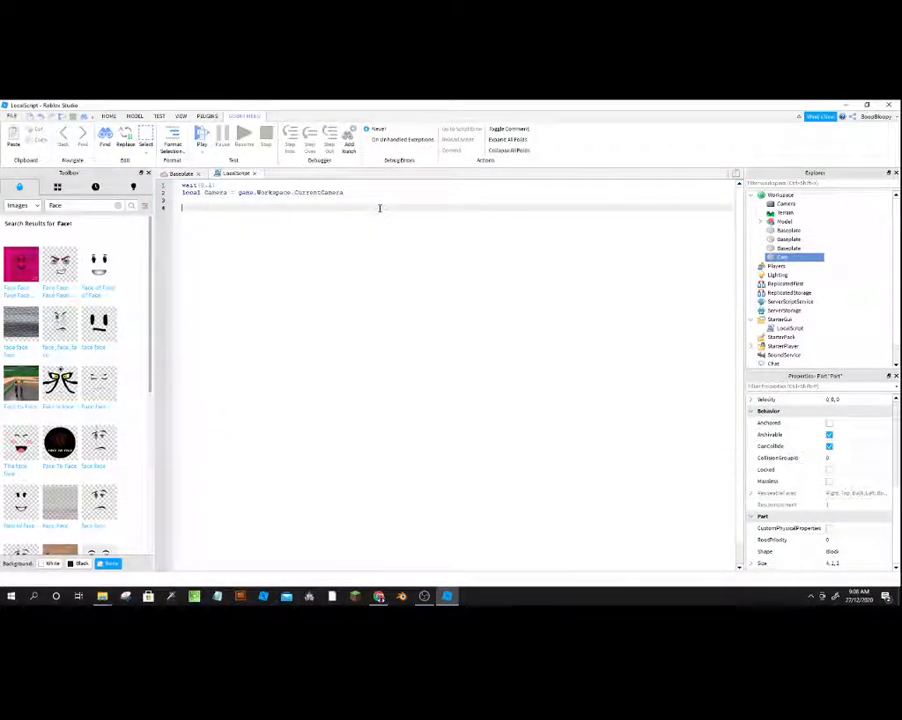
# Step: Add a line setting Camera.CameraType to Enum.CameraType.Scriptable
pyautogui.write('Camera.')
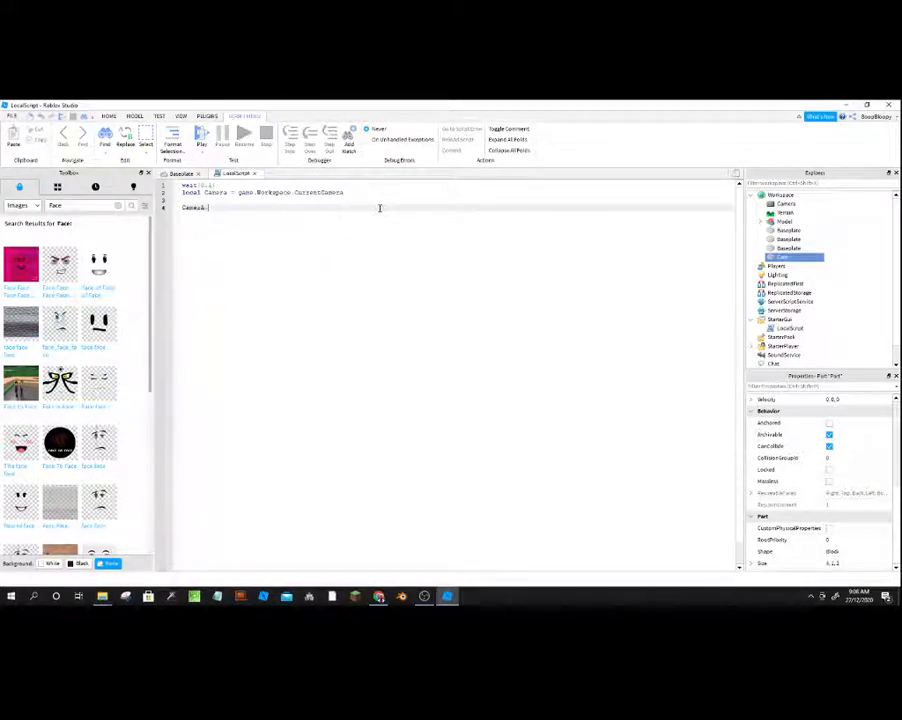
pyautogui.write('CameraType = Enum.')
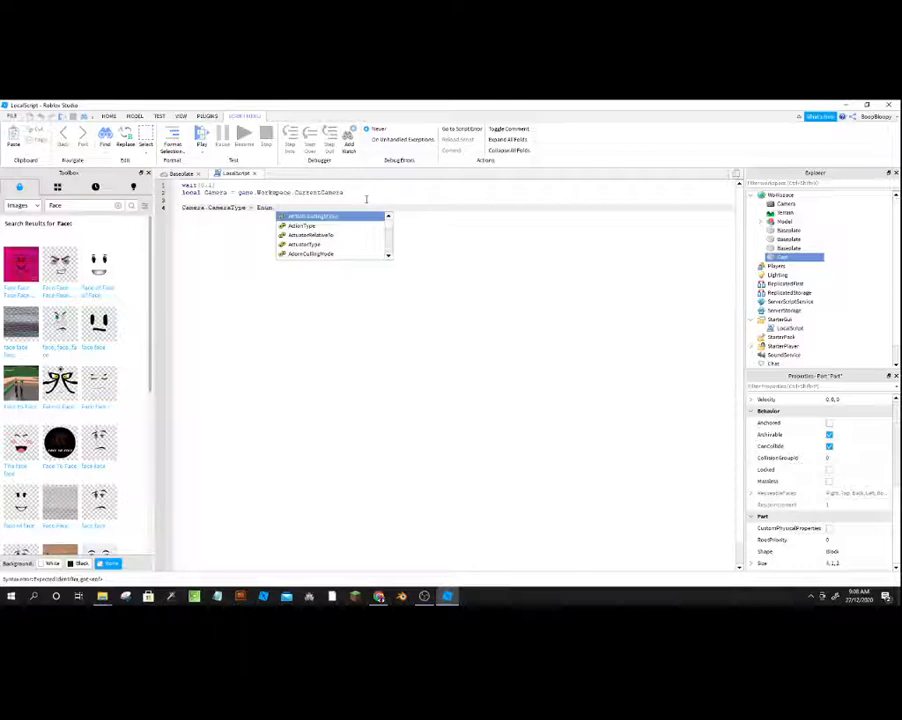
pyautogui.write('CameraType.Scriptable')
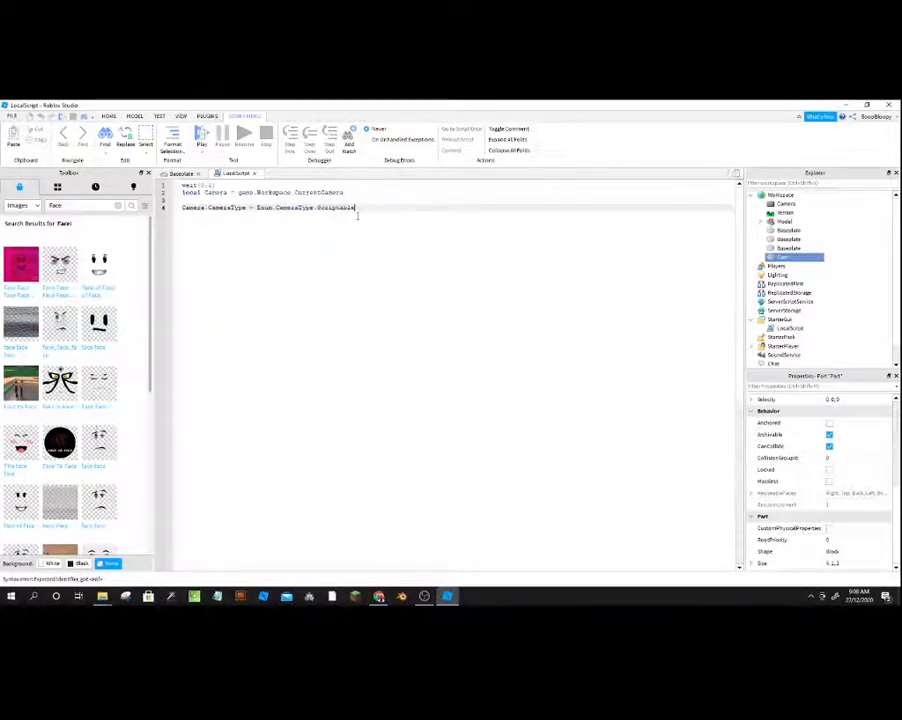
pyautogui.click(181, 173)
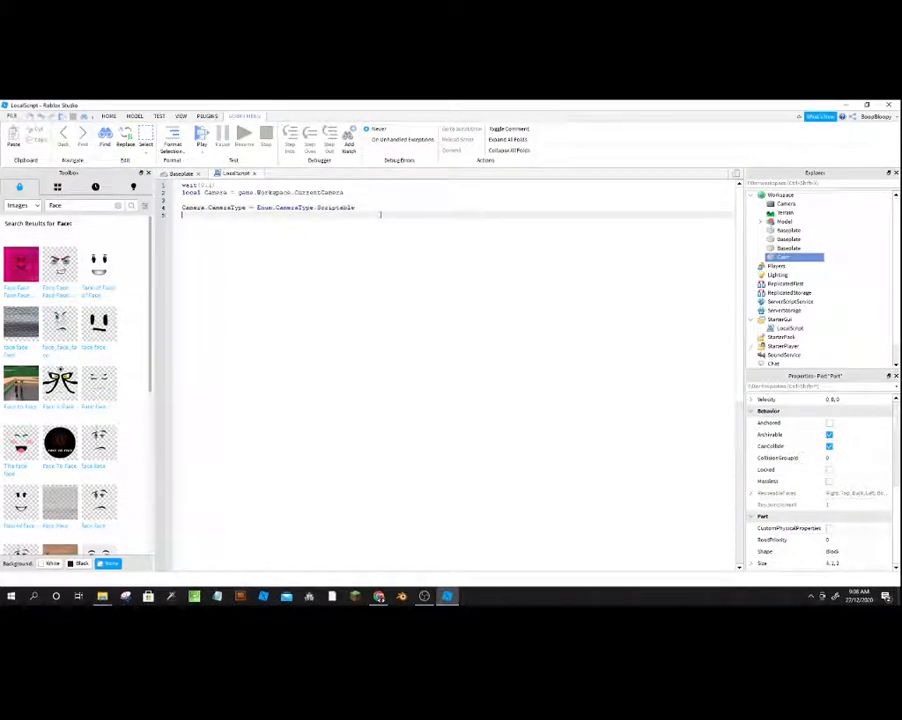
# Step: Begin a line assigning Camera.CFrame from an object in game.Workspace
pyautogui.write('Camera.CFrame = game.Worksp')
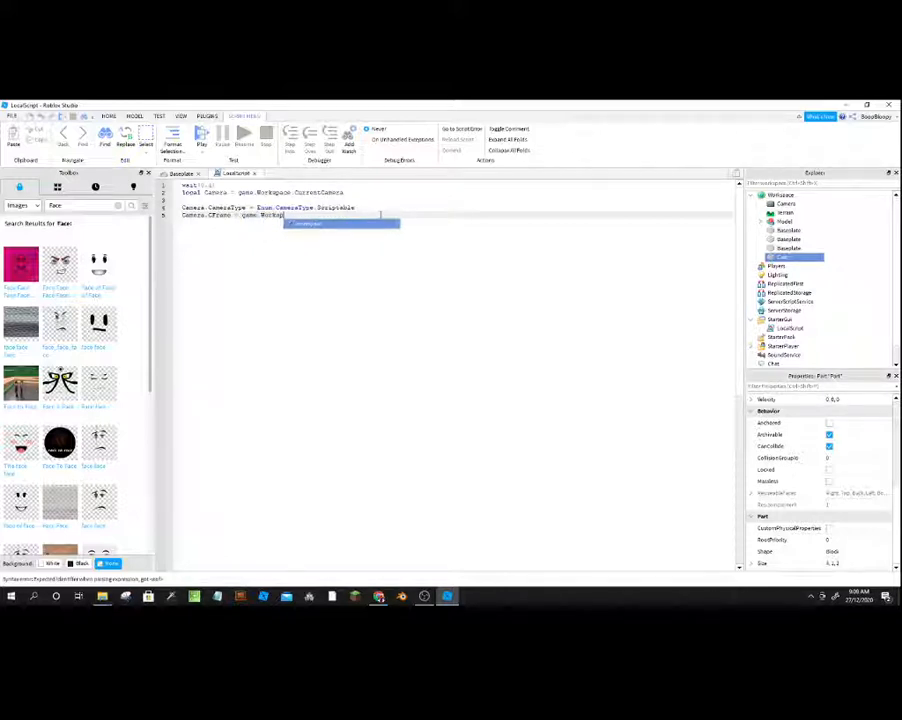
pyautogui.write('Cam.Cf')
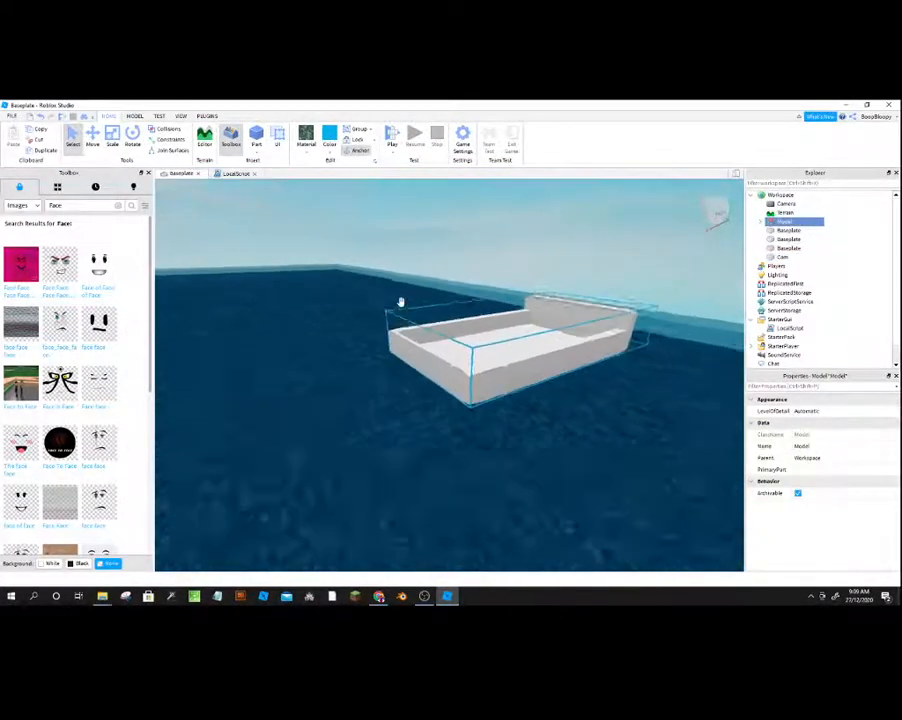
# Step: Return to the Baseplate scene and show the Plugins ribbon tools
pyautogui.click(206, 116)
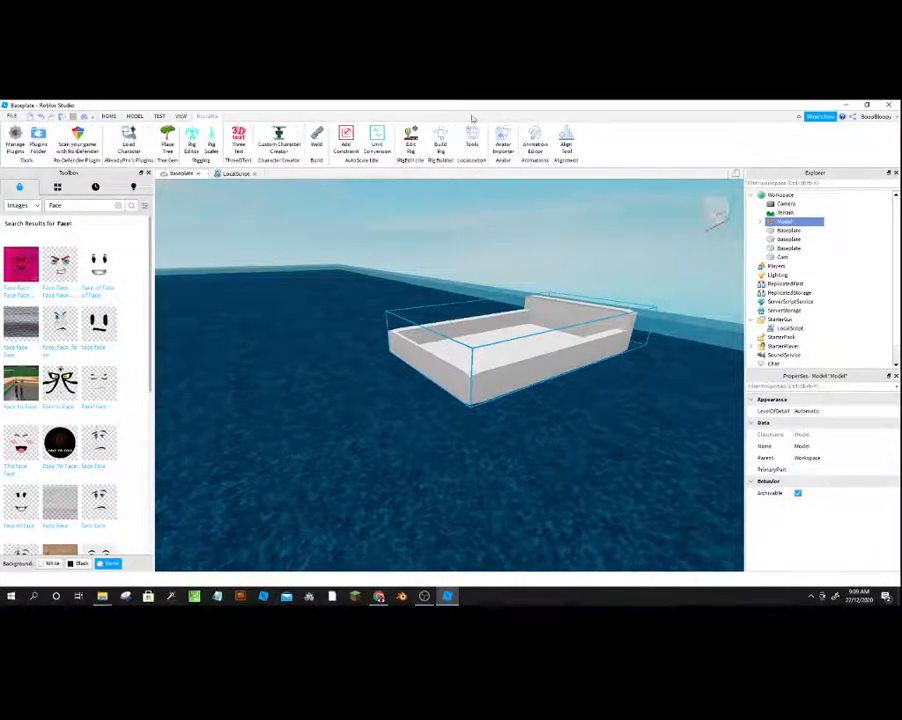
pyautogui.click(762, 221)
pyautogui.write('BOAT')
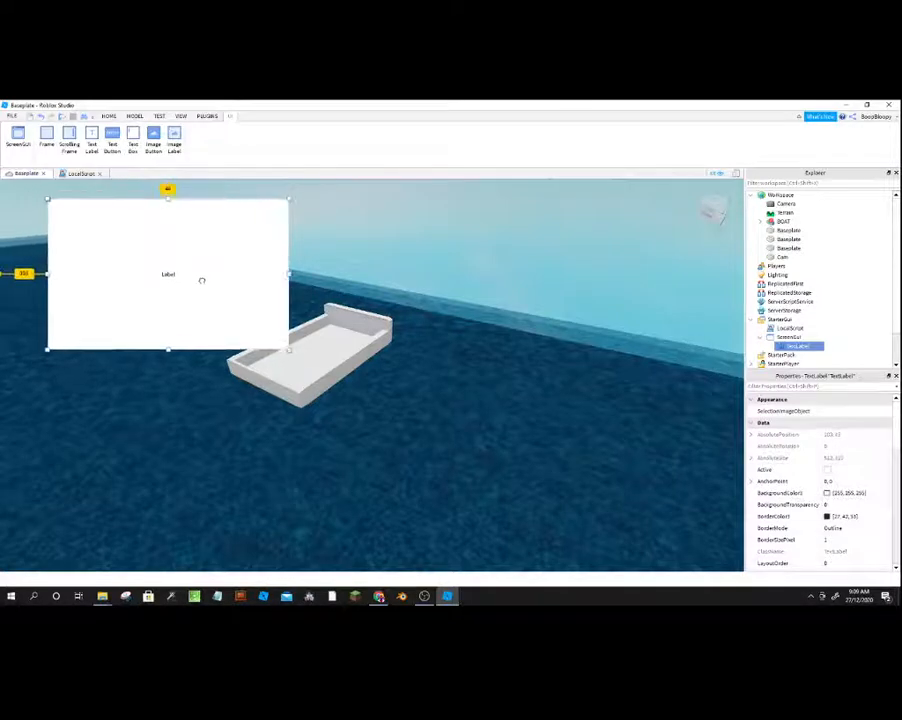
# Step: Give the title label a transparent background, the text 'BOAT LEAGUE', and red text colour
pyautogui.click(850, 504)
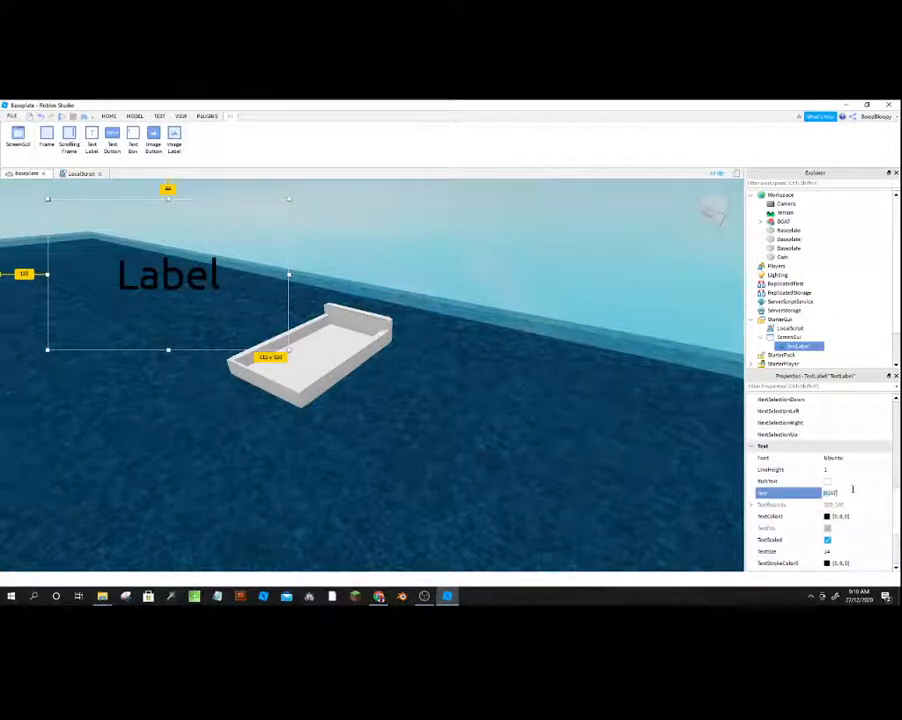
pyautogui.write('BOAT LEAGUE')
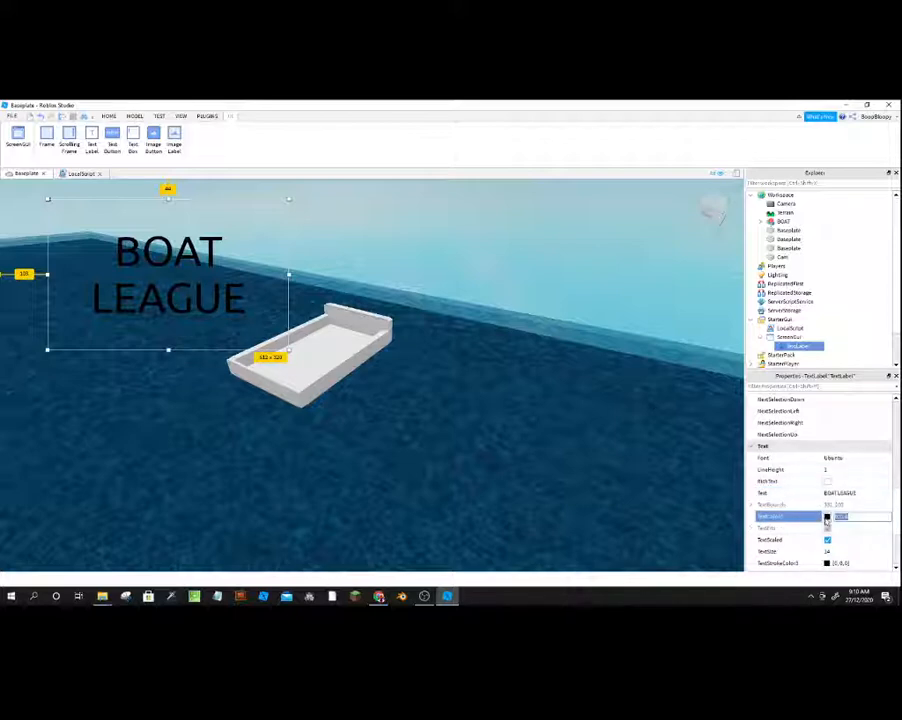
pyautogui.click(828, 516)
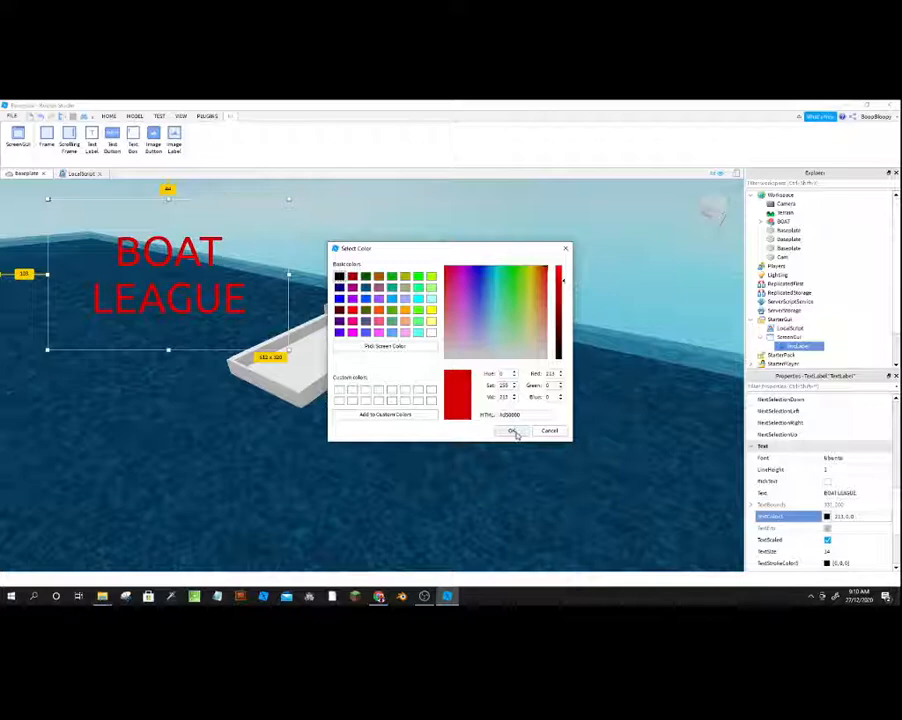
# Step: Confirm red as the BOAT LEAGUE title colour and open the Toolbox asset library
pyautogui.click(513, 431)
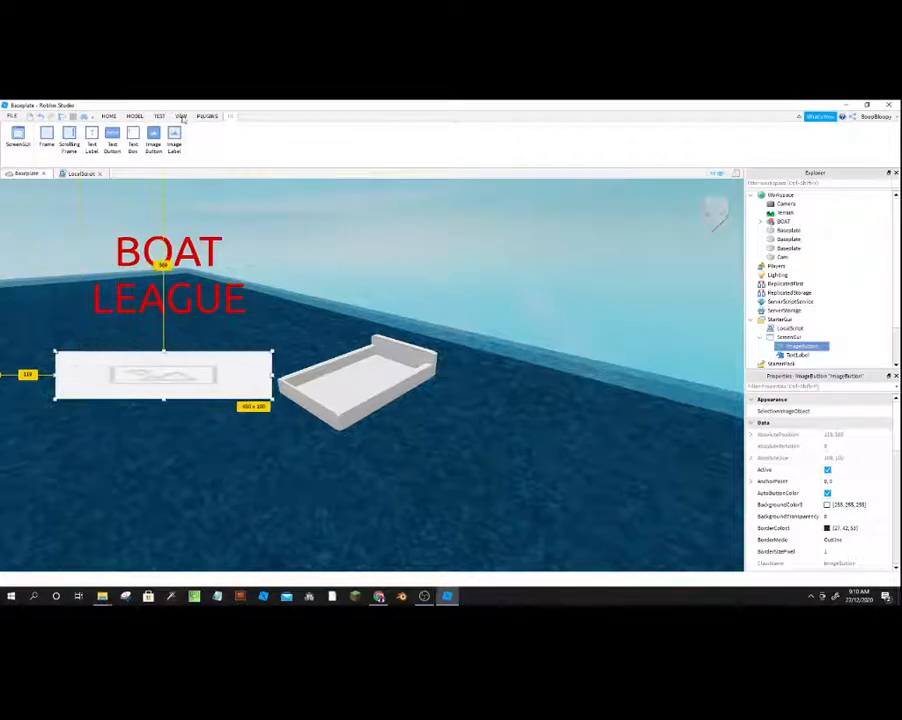
pyautogui.click(109, 116)
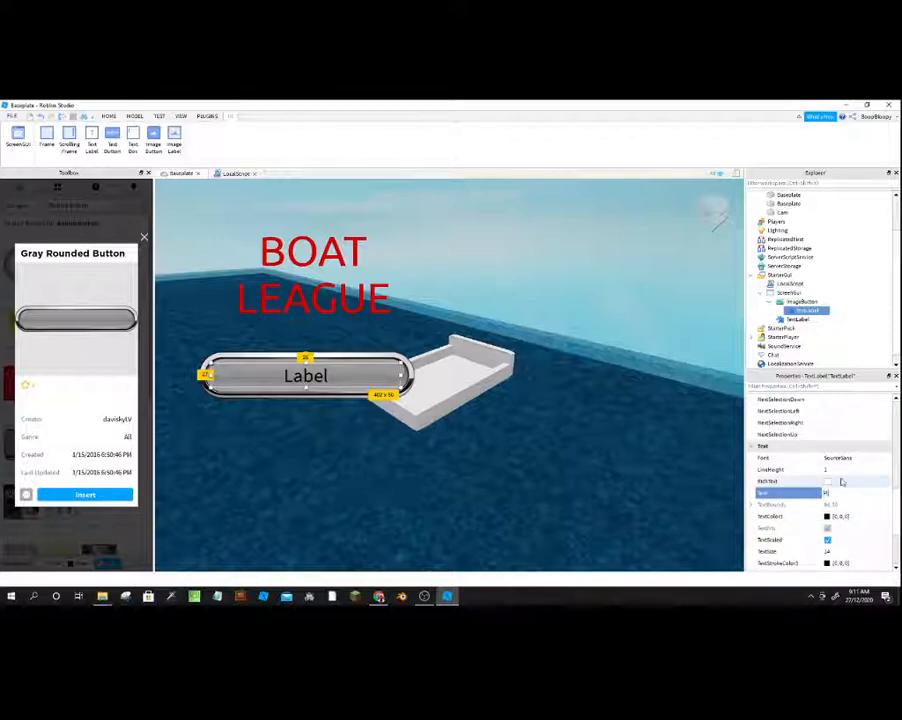
# Step: Set the button's TextLabel text to 'Play'
pyautogui.write('Play')
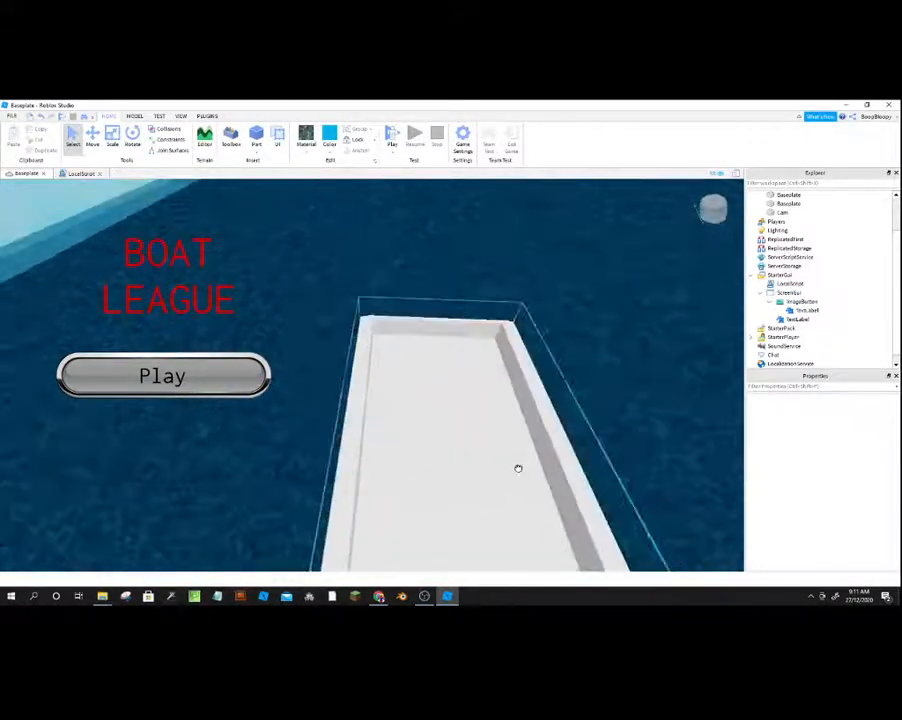
# Step: Select the BOAT model, then open the Insert Object list for the ImageButton
pyautogui.click(784, 221)
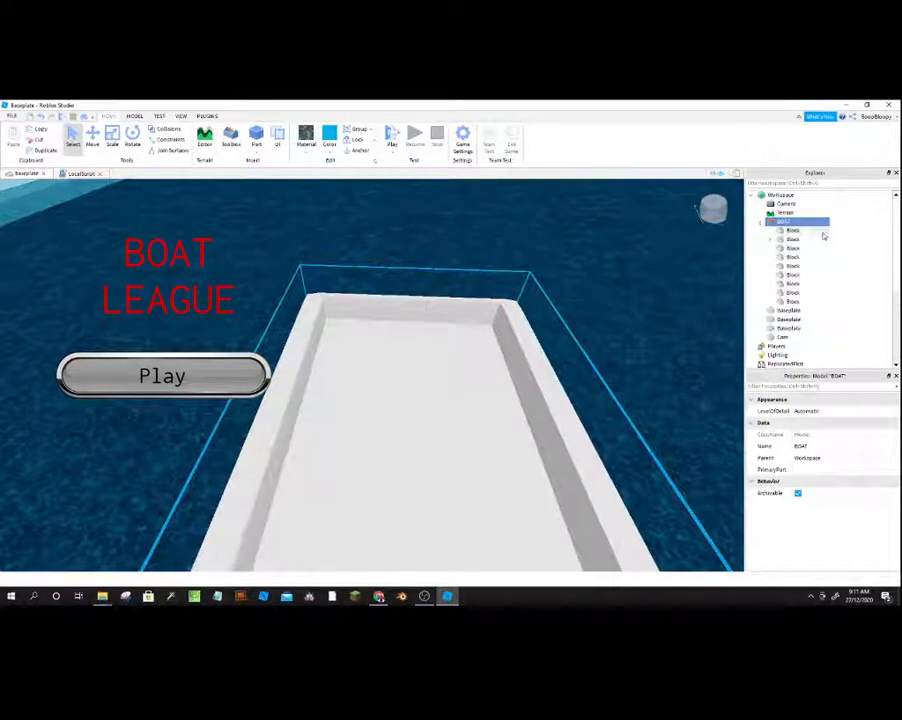
pyautogui.click(793, 238)
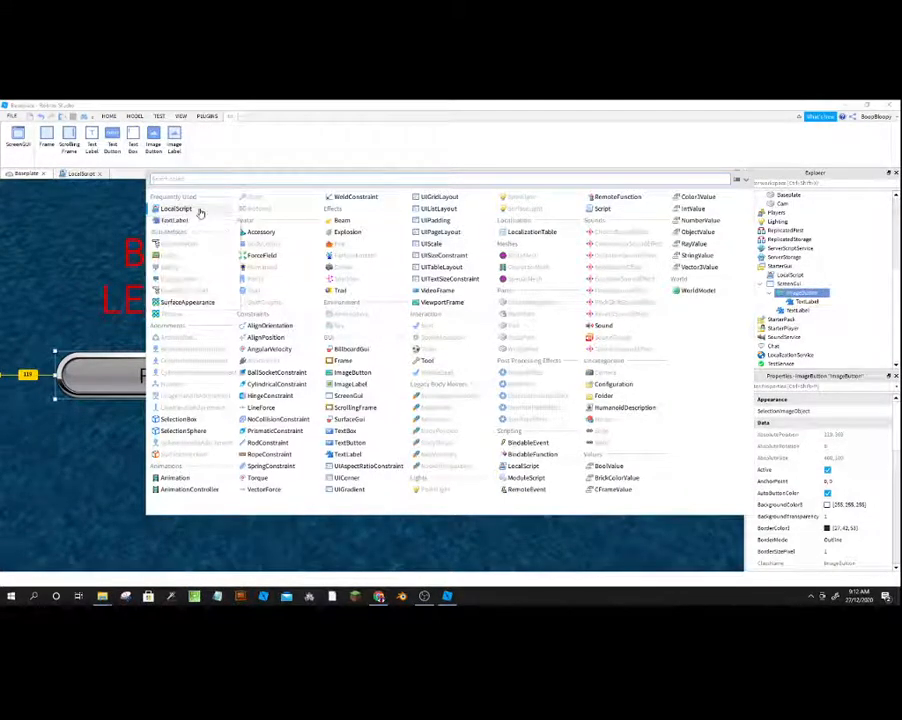
# Step: Open the StarterGui LocalScript with its camera setup code in the editor
pyautogui.click(175, 208)
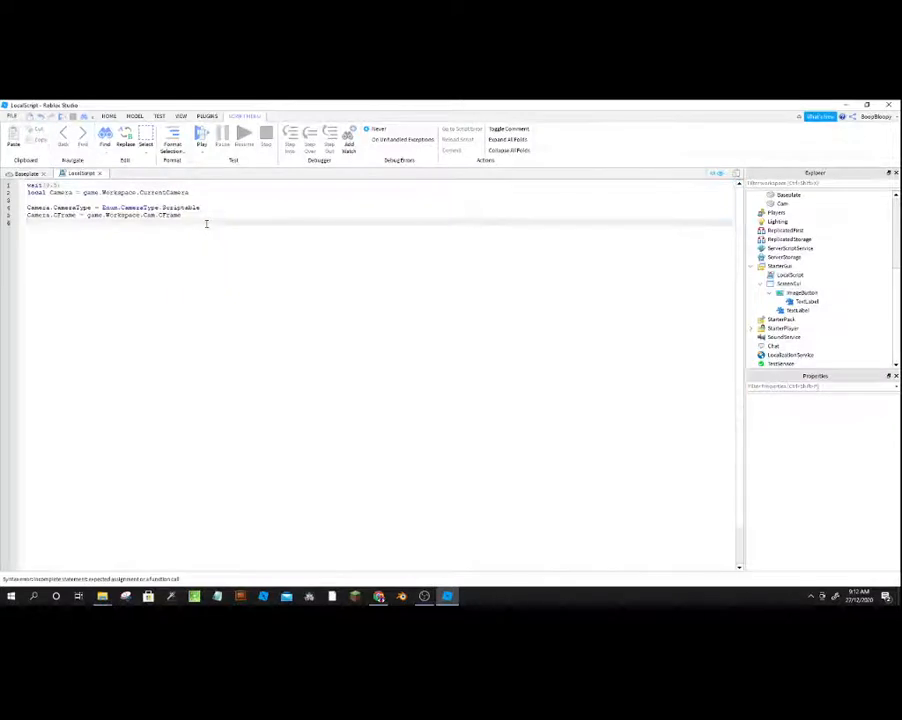
# Step: Add a MouseButton1Click handler getting the local player and setting CameraType to Custom
pyautogui.write('script.Parent.ScreenGui.ImageButton.MouseButton1Click:Connect(function(')
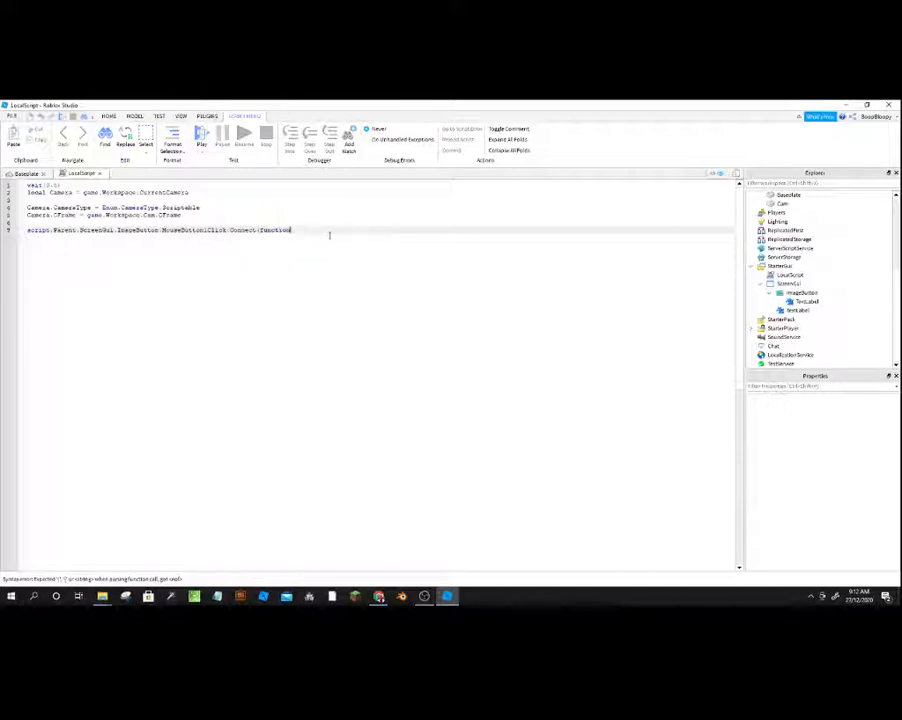
pyautogui.write('(')
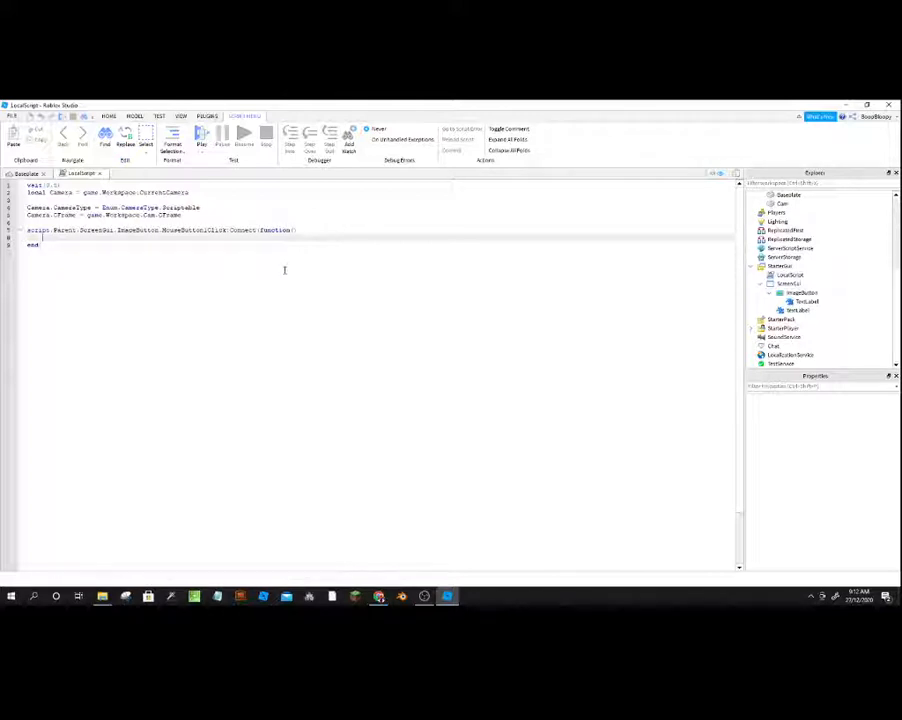
pyautogui.write('local player = game.Players.LocalPlayer')
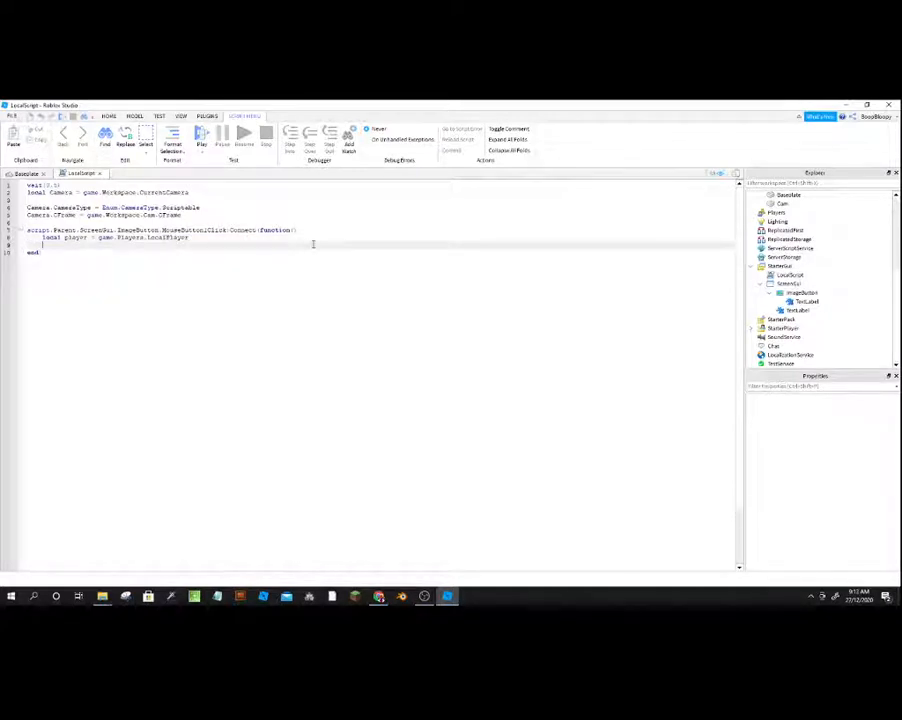
pyautogui.write('Camera')
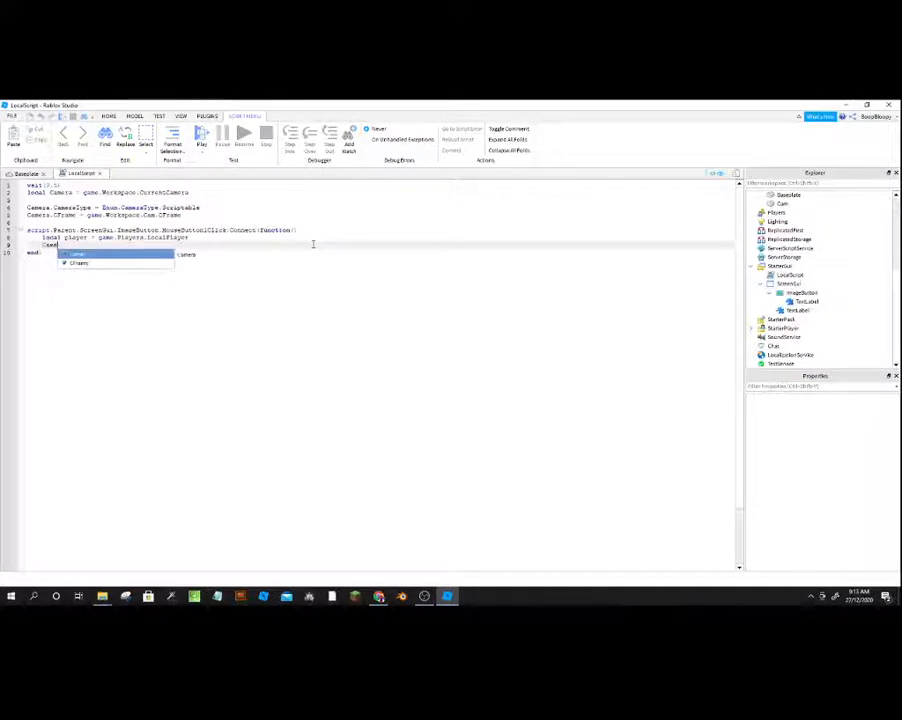
pyautogui.write('Cel')
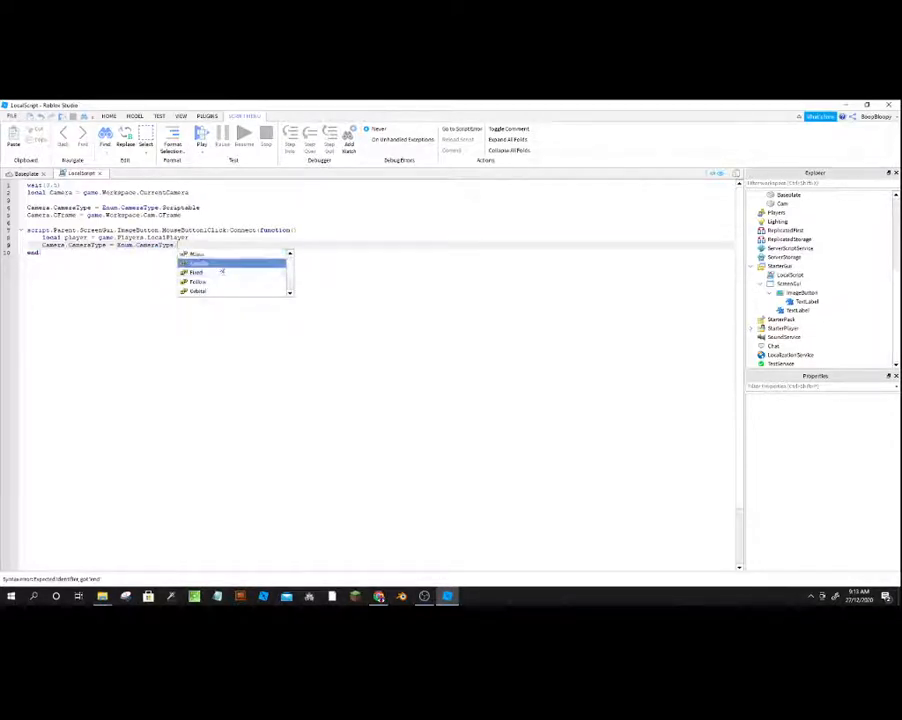
pyautogui.click(197, 263)
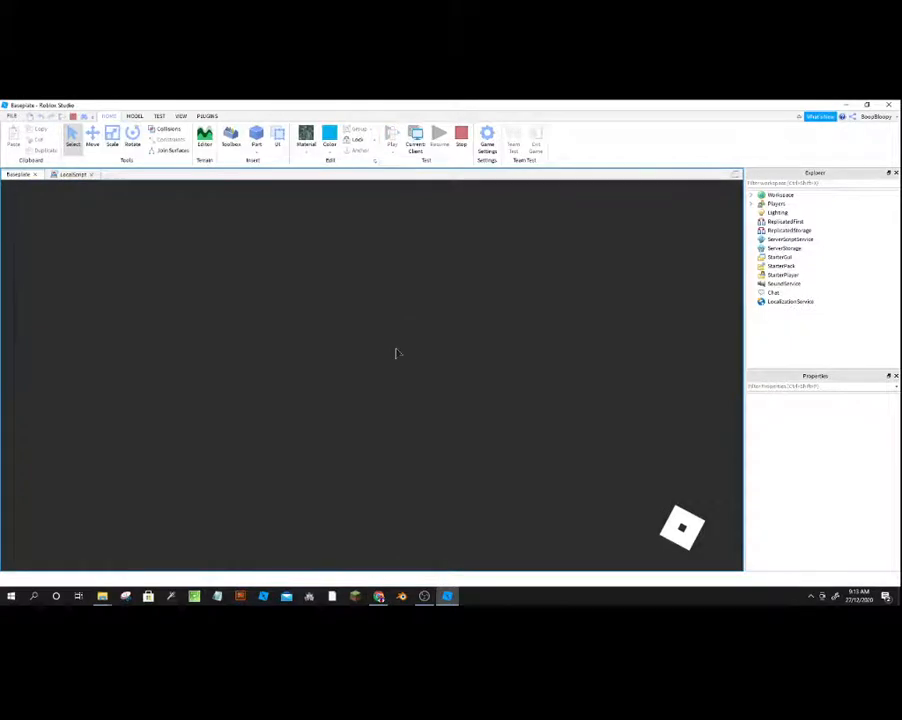
# Step: Stop the test run and return to editing the LocalScript
pyautogui.click(391, 138)
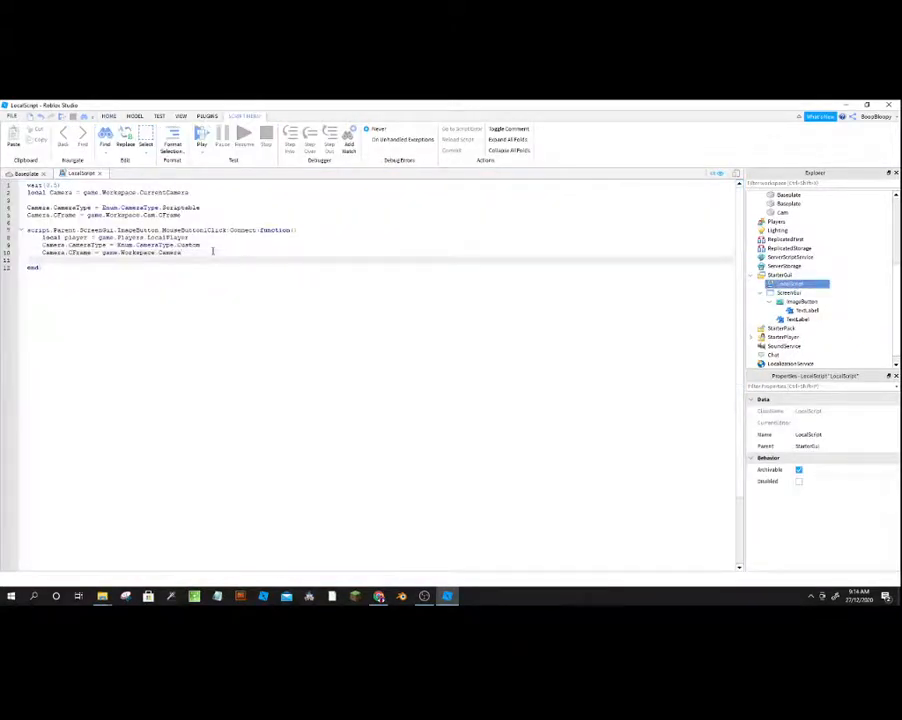
# Step: Start a new handler line with 'script.Parent.' and browse the autocomplete list
pyautogui.write('script.Pa')
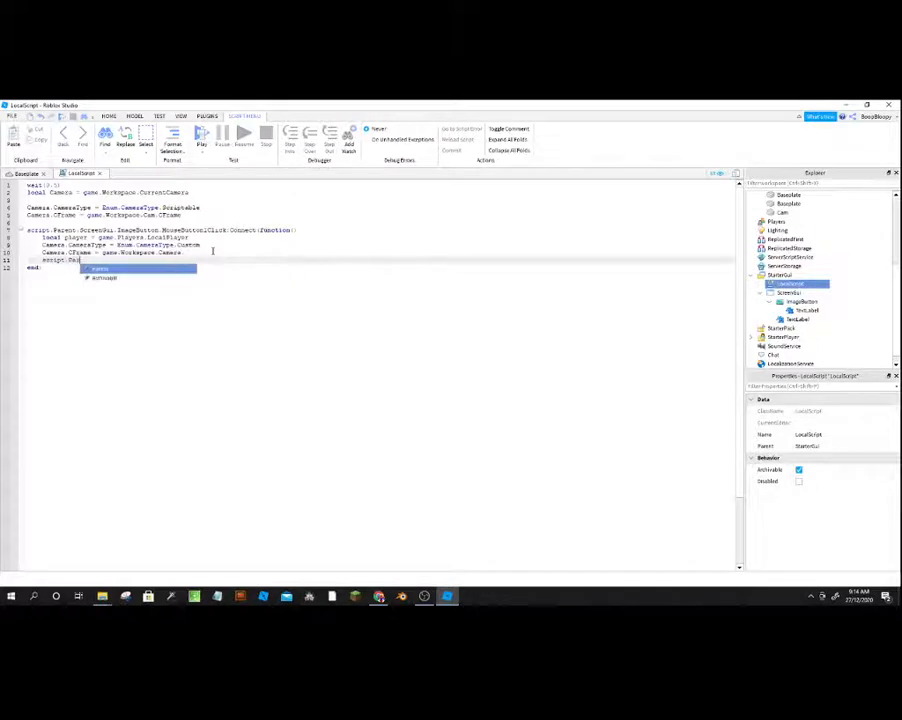
pyautogui.write('.')
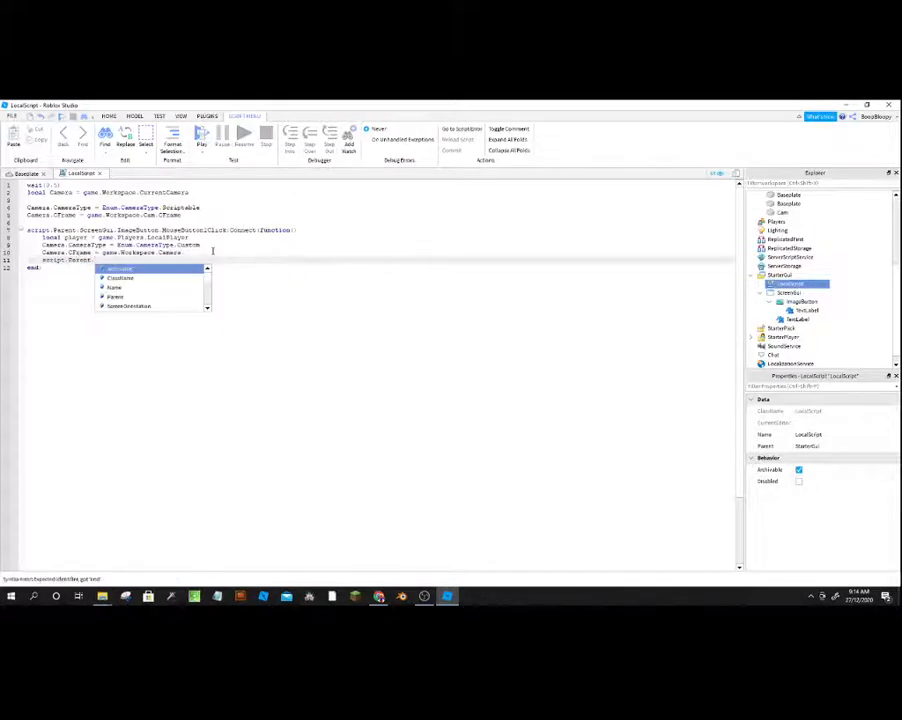